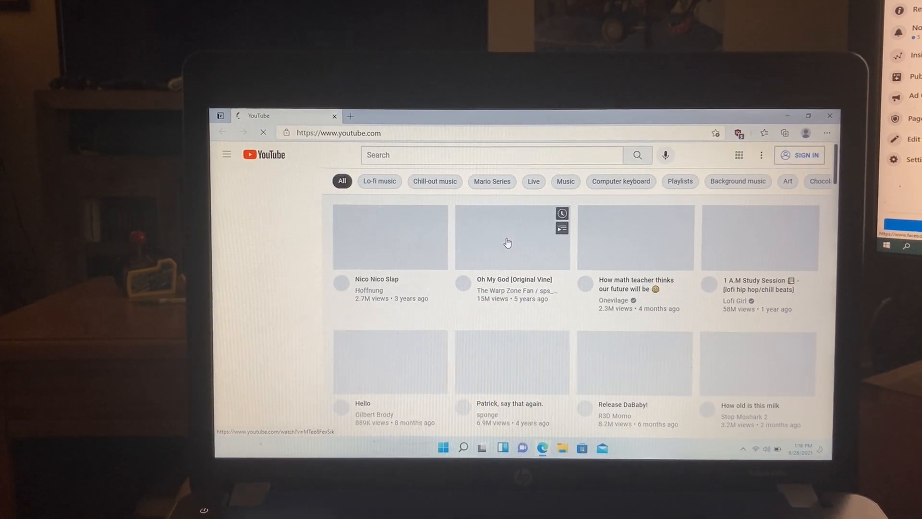
Step: Play the 'Oh My God [Original Vine]' video from the YouTube home page recommendations
{"action": "left_click", "coordinate": [226, 154]}
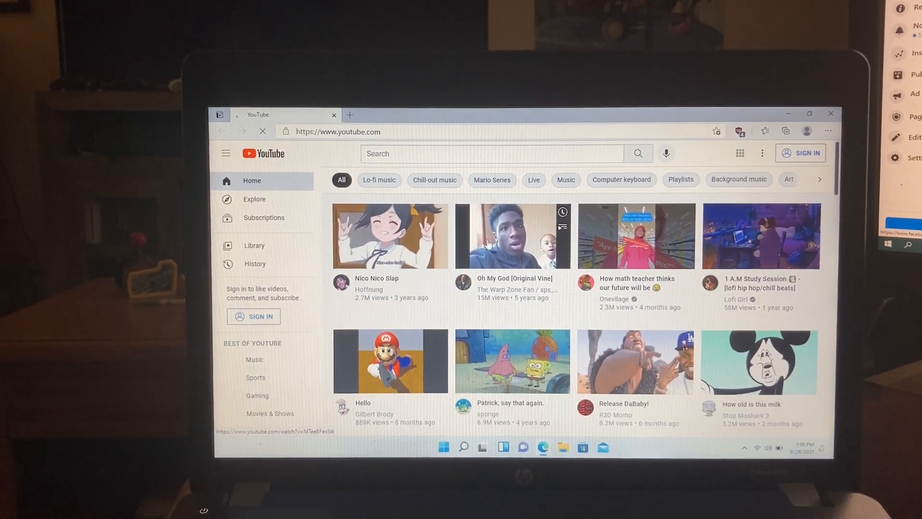
{"action": "left_click", "coordinate": [511, 235]}
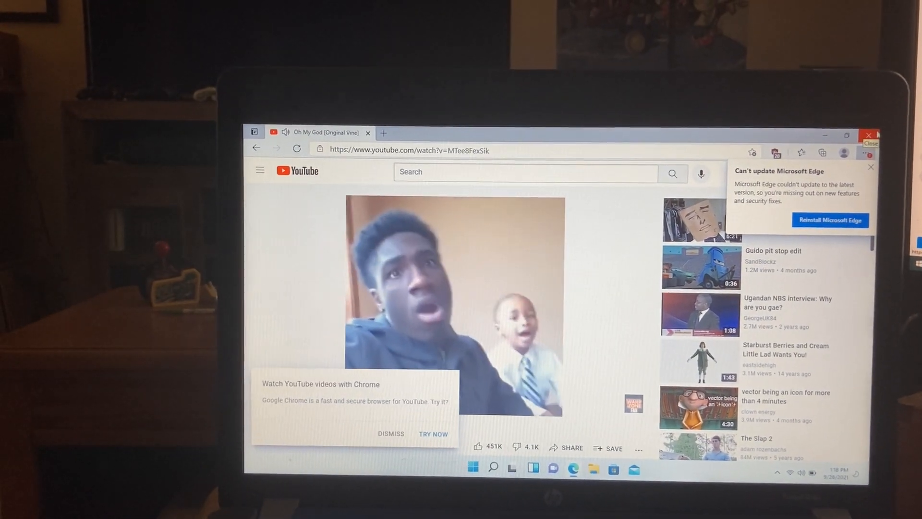
Step: Close Edge, launch Solitaire from Start via 'sol', maximize it, then close it
{"action": "left_click", "coordinate": [869, 135]}
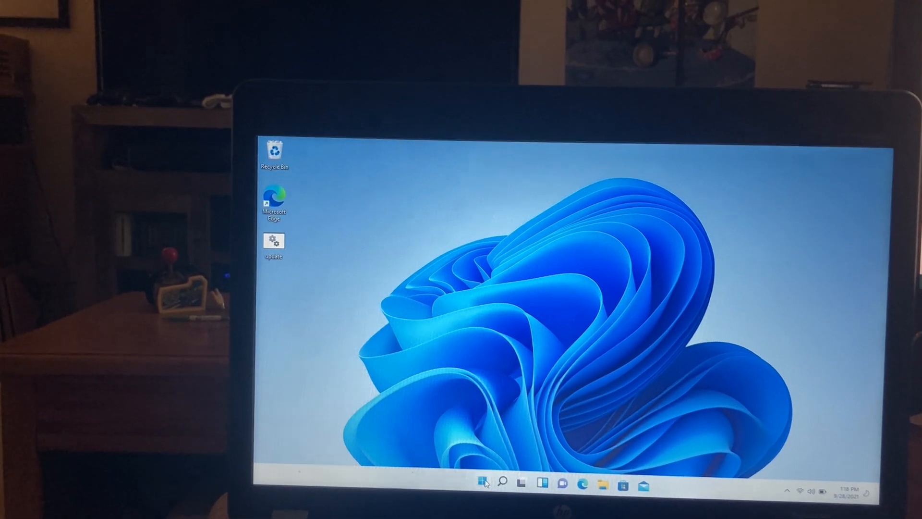
{"action": "left_click", "coordinate": [484, 481]}
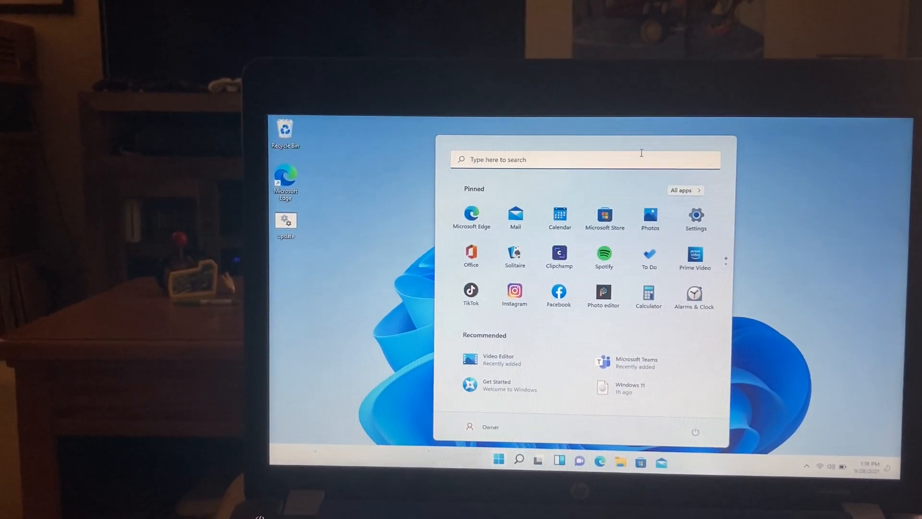
{"action": "type", "text": "sol"}
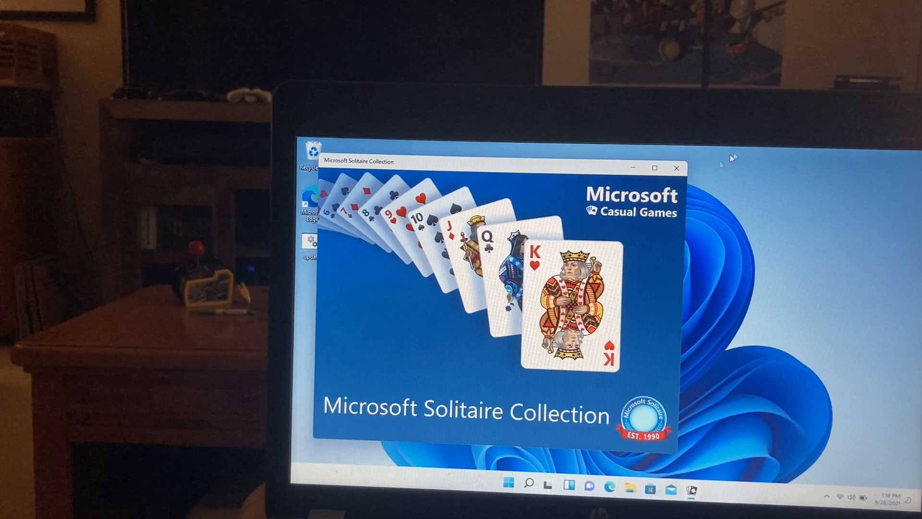
{"action": "left_click", "coordinate": [654, 168]}
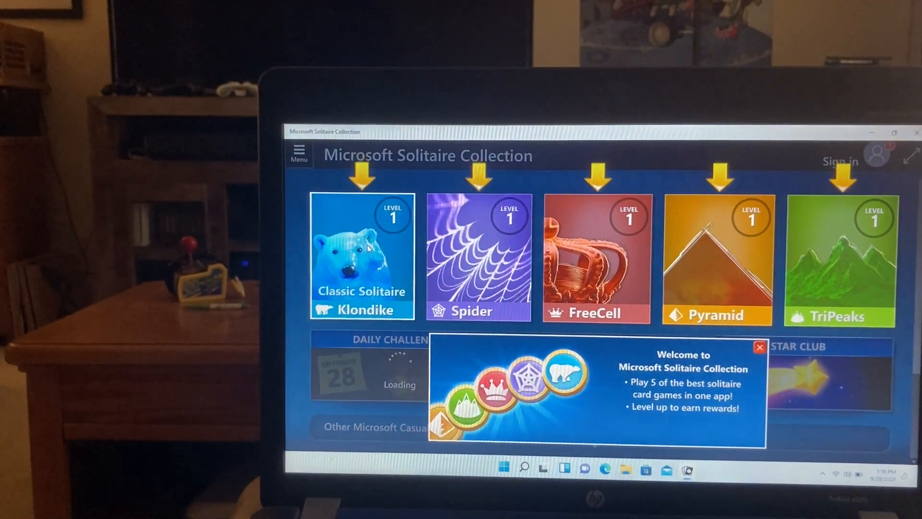
{"action": "left_click", "coordinate": [361, 256]}
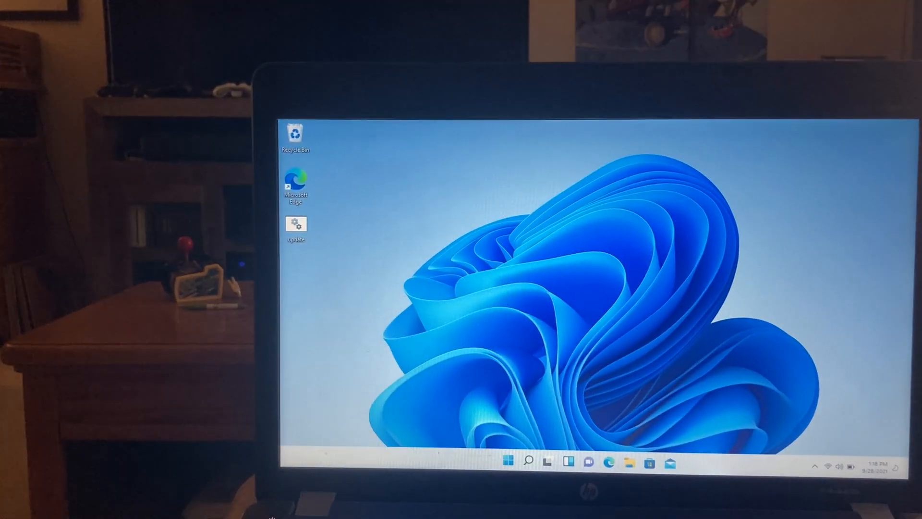
Step: Launch Photos from Start, maximize it to its OneDrive welcome screen, then close it
{"action": "left_click", "coordinate": [508, 461]}
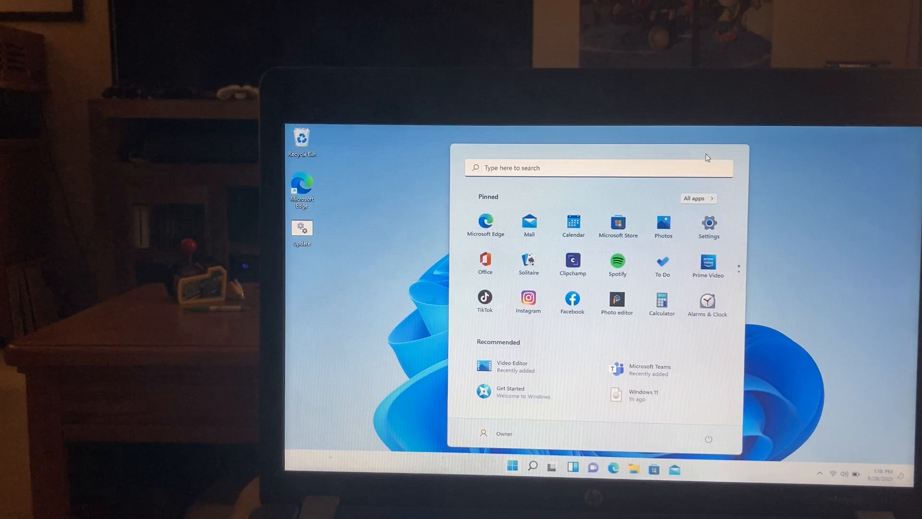
{"action": "left_click", "coordinate": [663, 225]}
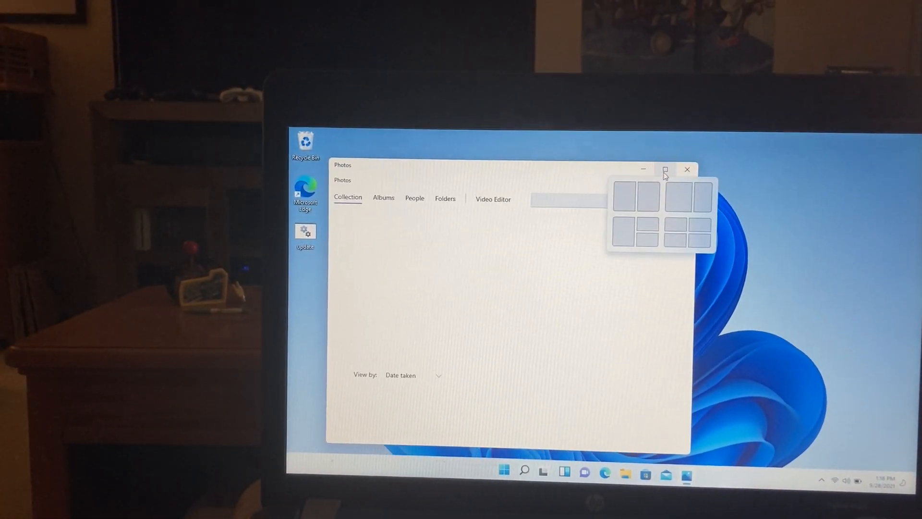
{"action": "left_click", "coordinate": [665, 170]}
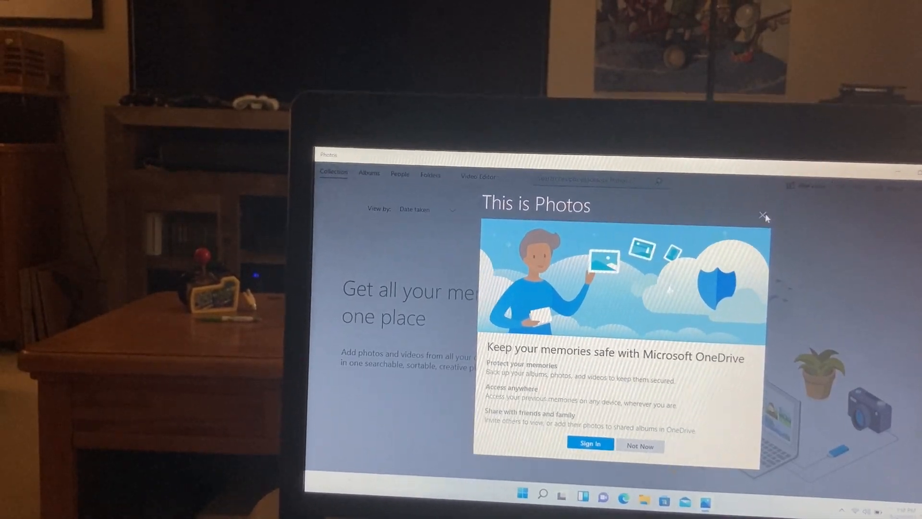
{"action": "left_click", "coordinate": [764, 213]}
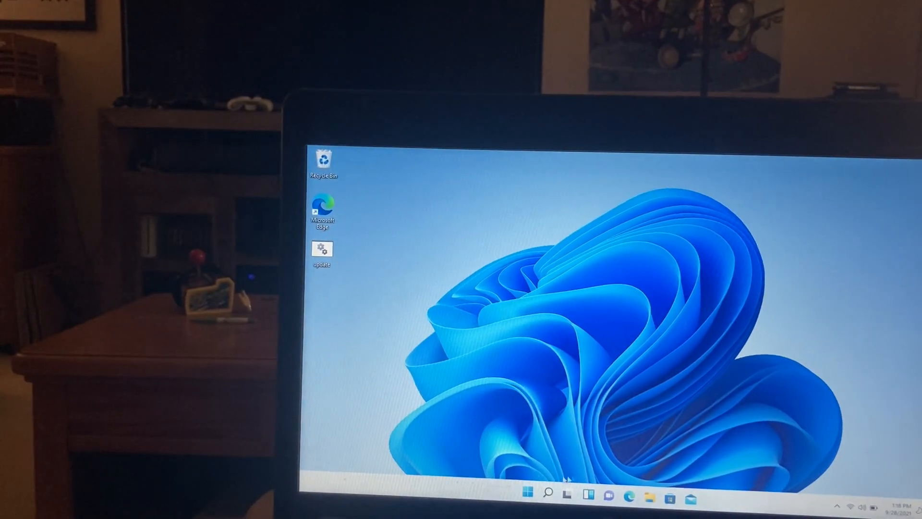
Step: Launch Calendar from Start, maximize its welcome screen, then close it
{"action": "left_click", "coordinate": [527, 493]}
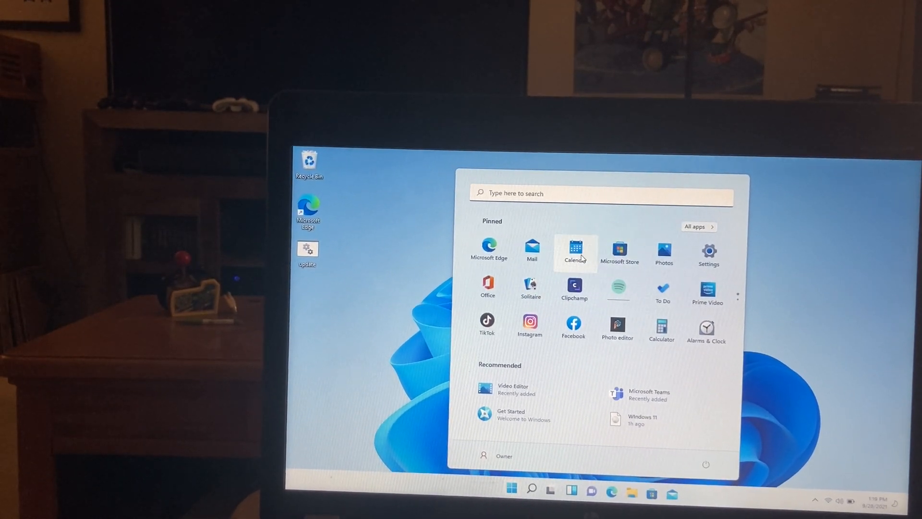
{"action": "left_click", "coordinate": [574, 249]}
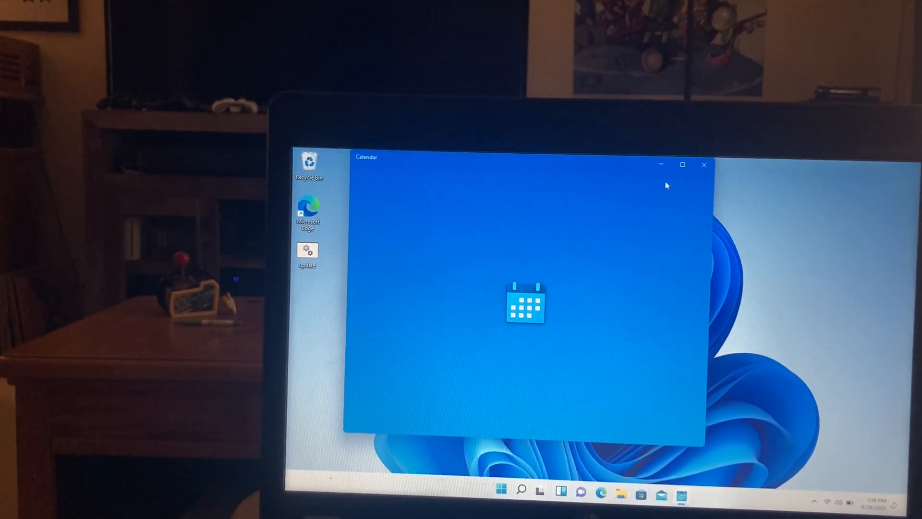
{"action": "left_click", "coordinate": [682, 164]}
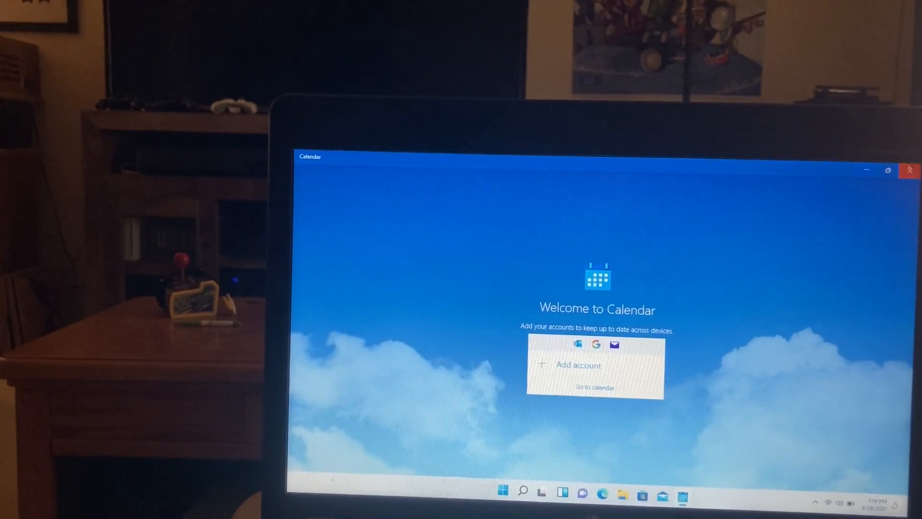
{"action": "left_click", "coordinate": [909, 170]}
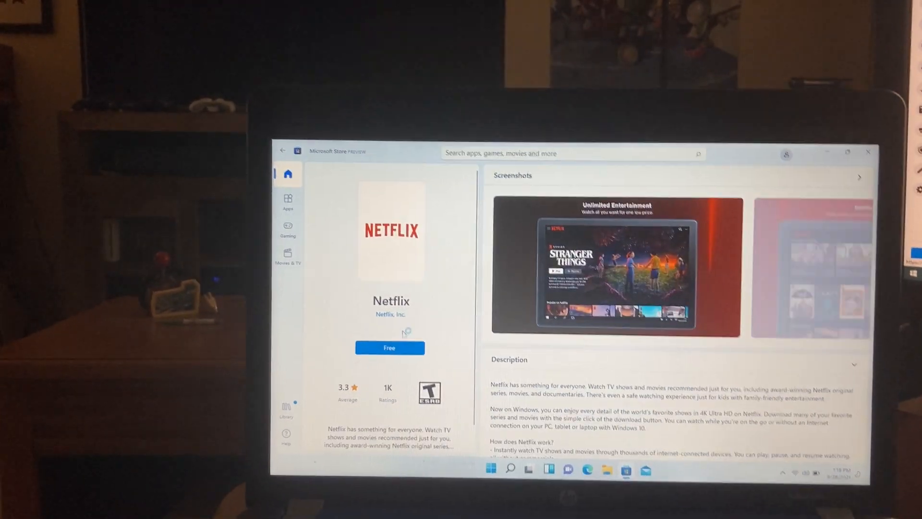
Step: Get the free Netflix app and dismiss the Microsoft sign-in prompt
{"action": "left_click", "coordinate": [389, 347]}
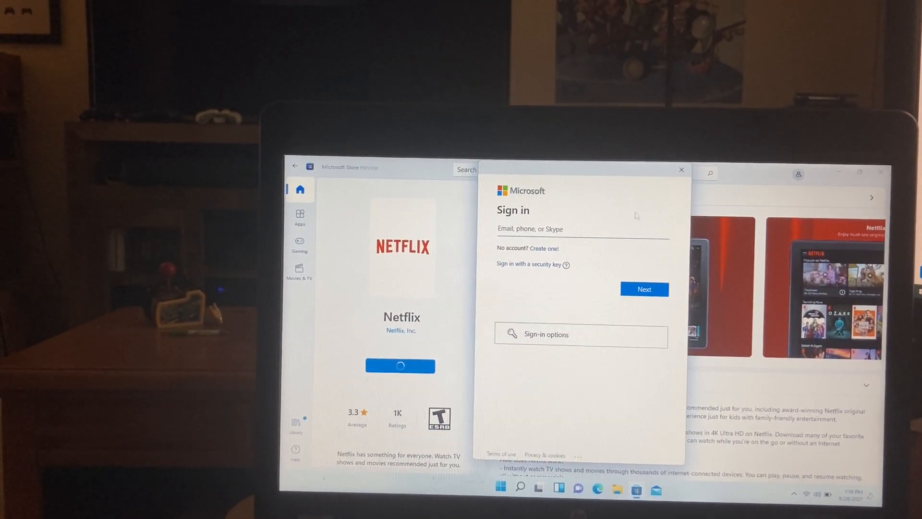
{"action": "left_click", "coordinate": [681, 170]}
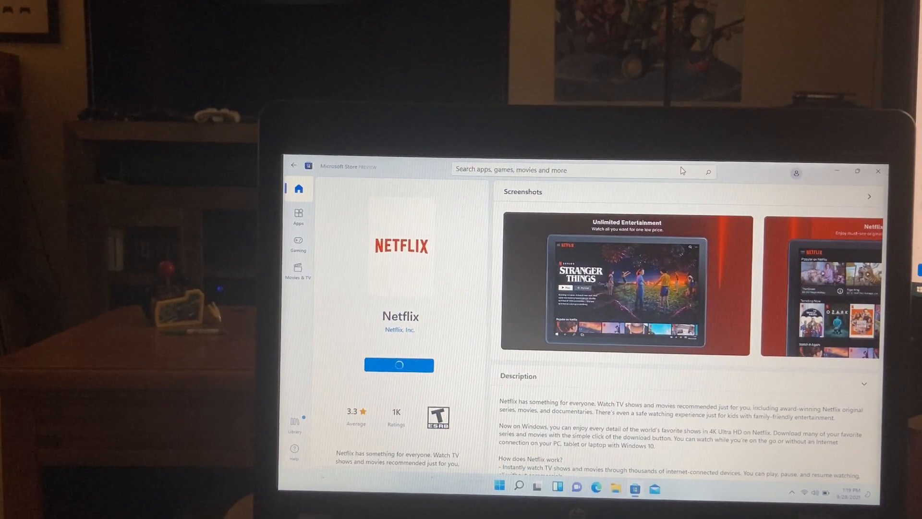